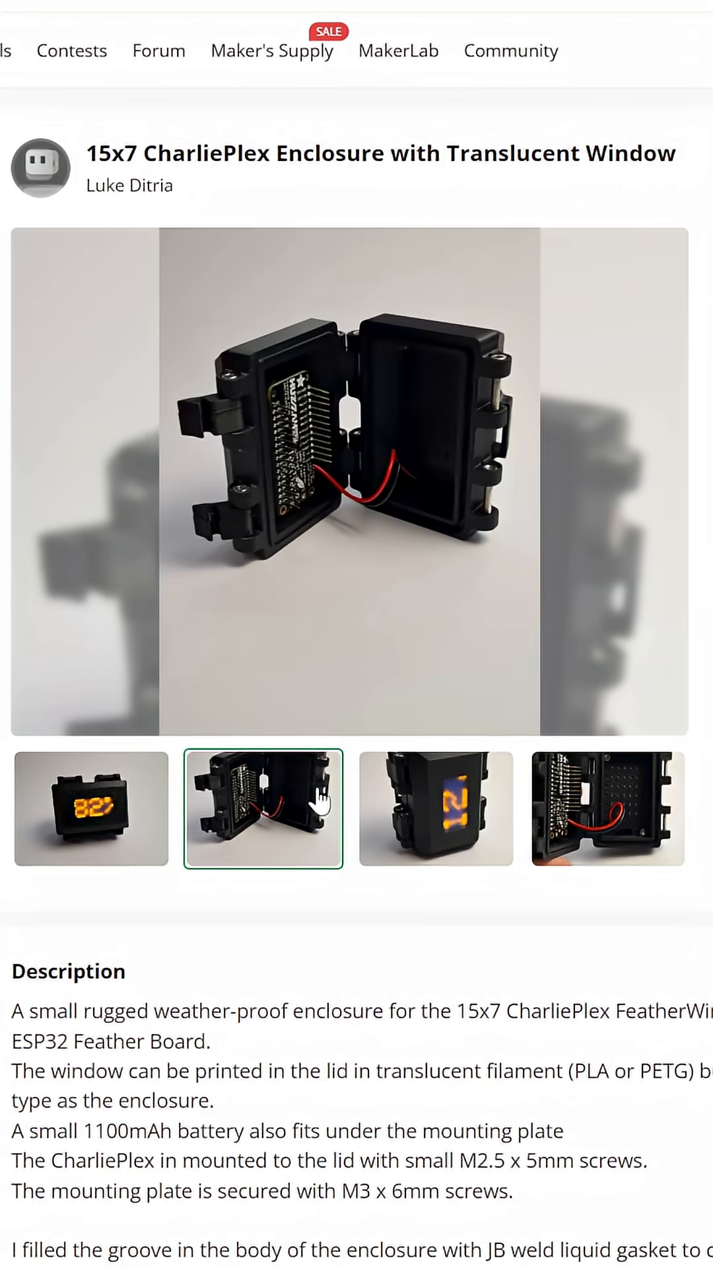
Launch the 15x7 CharliePlex enclosure in the MakerLab 3D customizer via Customize.
{"action": "left_click", "coordinate": [434, 809]}
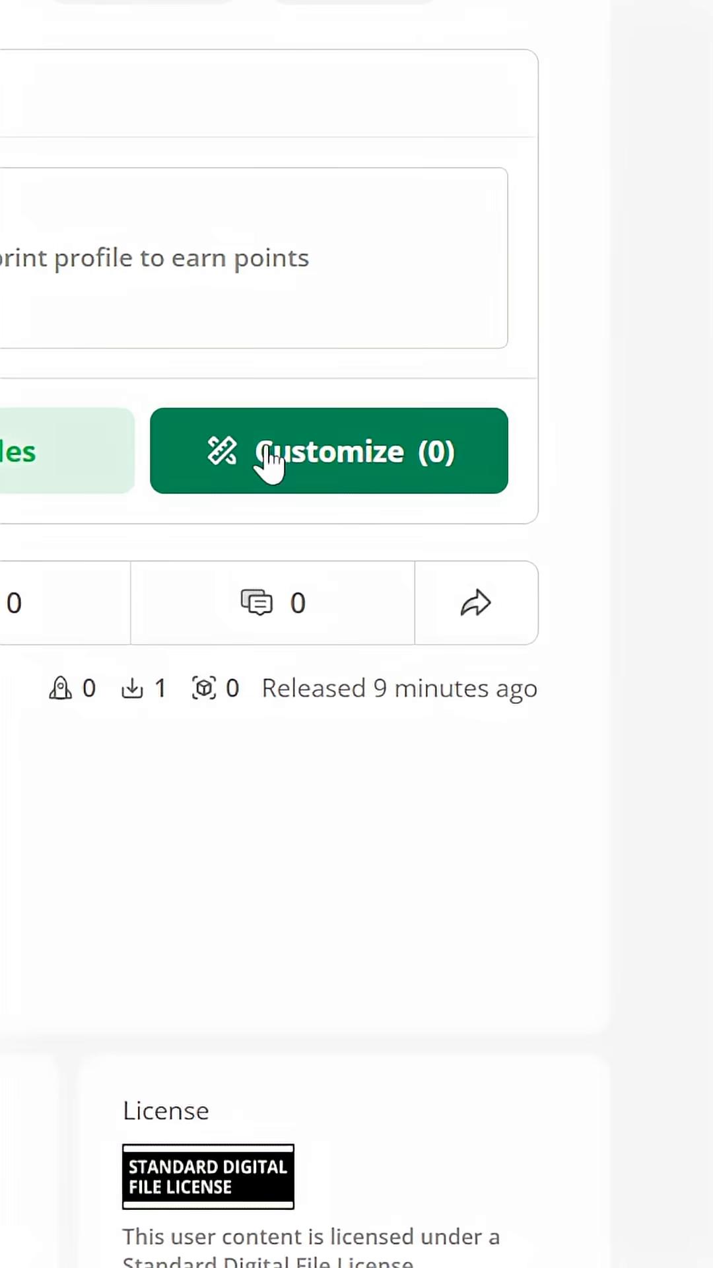
{"action": "left_click", "coordinate": [328, 450]}
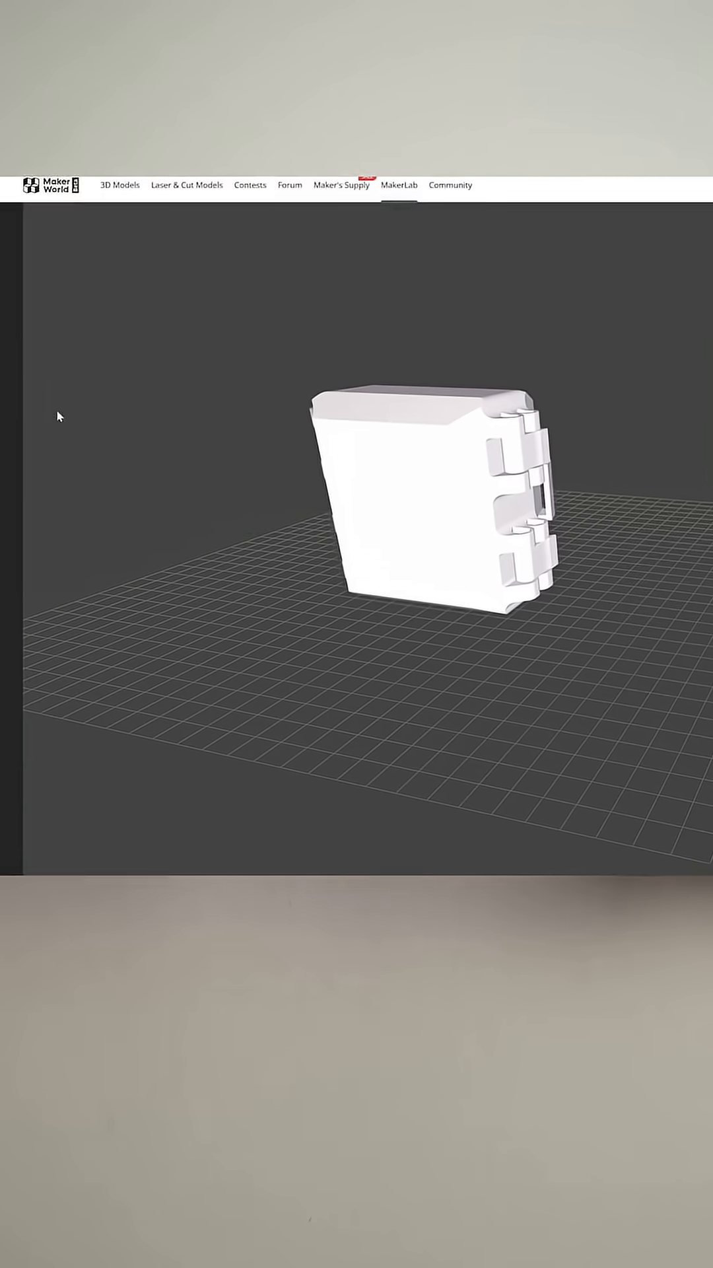